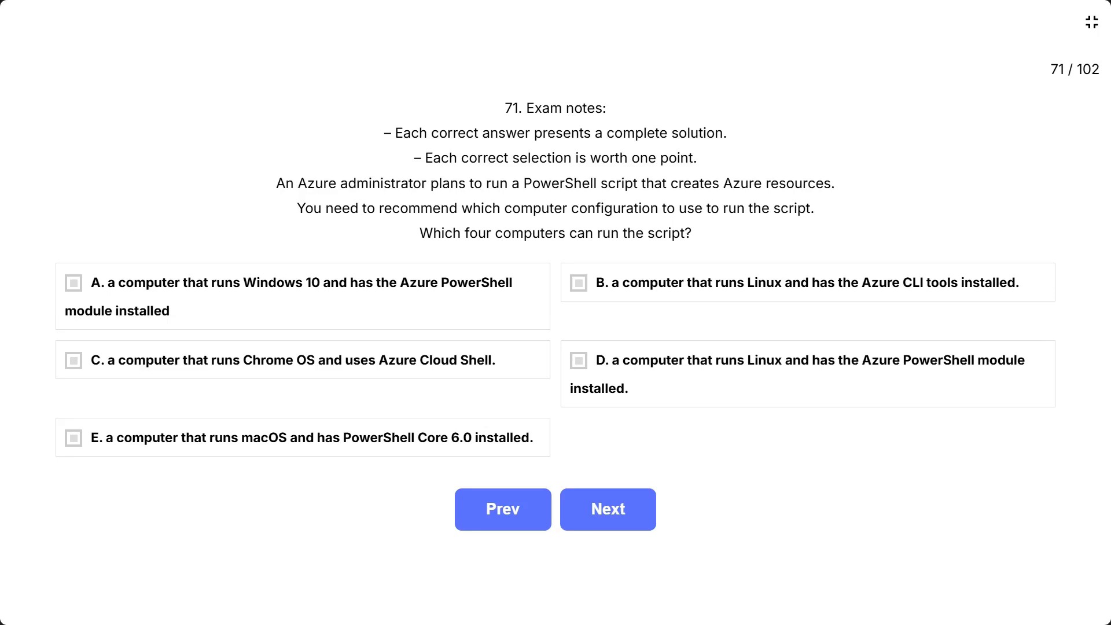
- Select the Windows 10 PowerShell, Chrome OS Cloud Shell, Linux PowerShell module and macOS PowerShell Core computers for question 71
{"action": "left_click", "coordinate": [301, 296]}
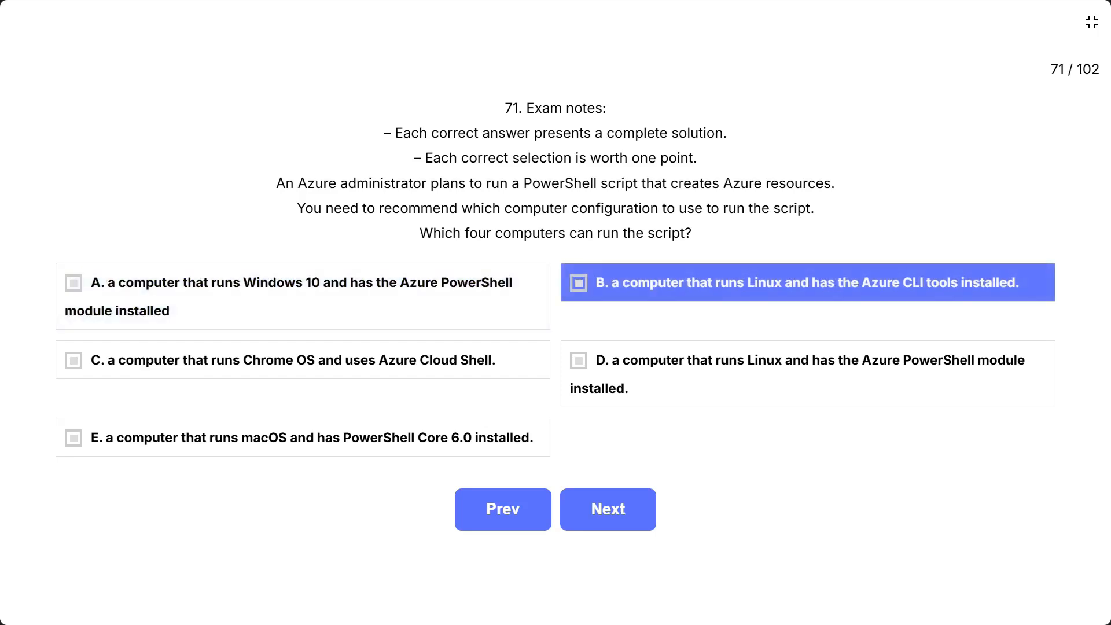
{"action": "left_click", "coordinate": [301, 360]}
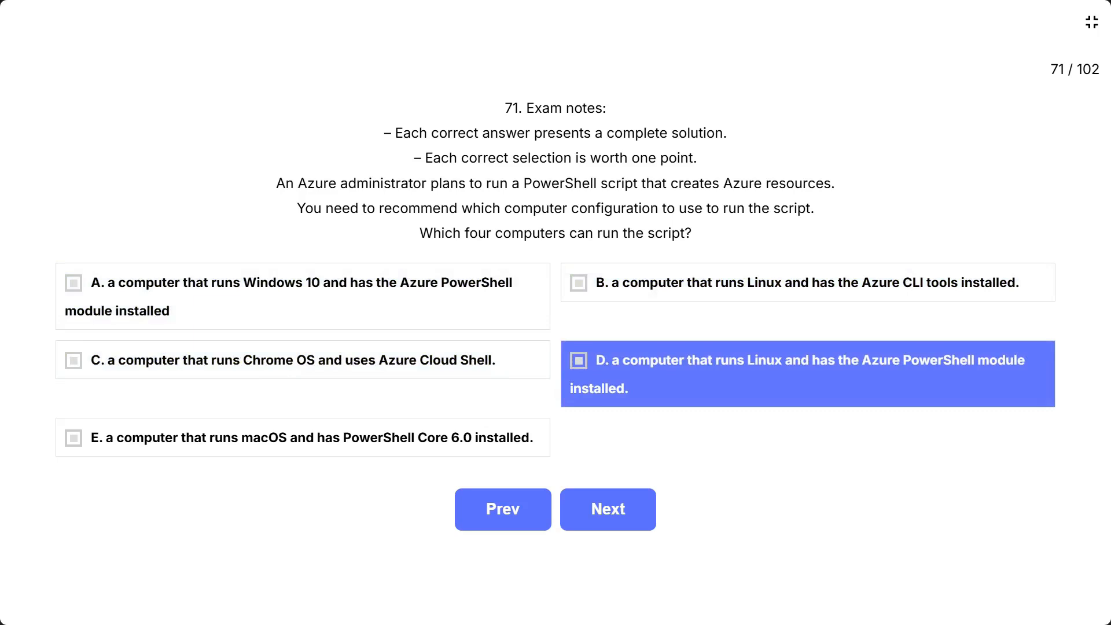
{"action": "left_click", "coordinate": [301, 437]}
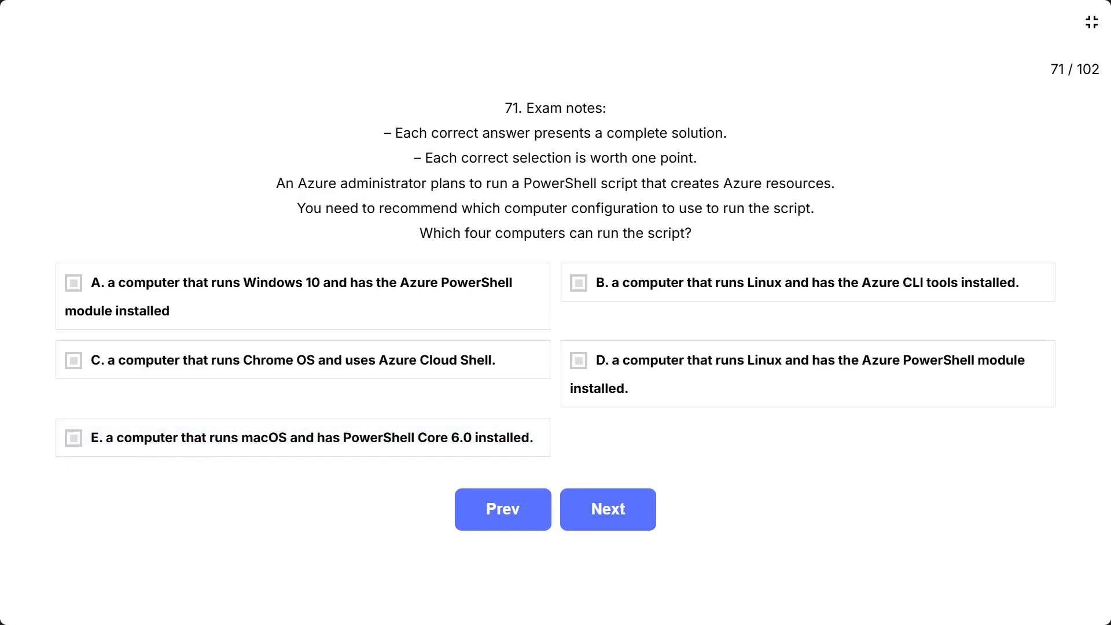
{"action": "left_click", "coordinate": [73, 284]}
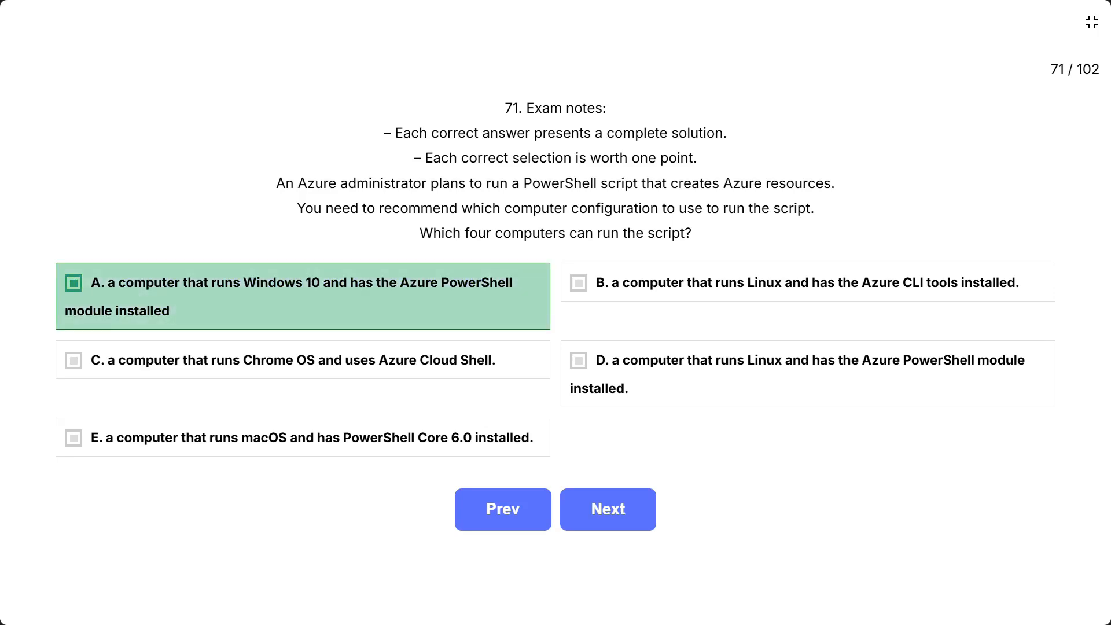
{"action": "left_click", "coordinate": [302, 360]}
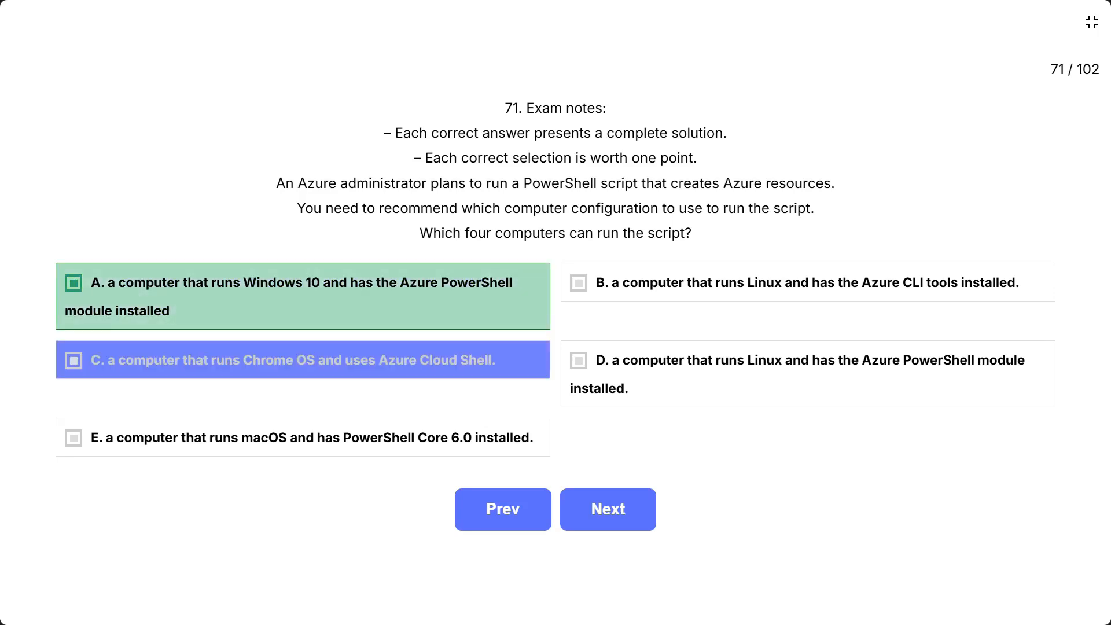
{"action": "left_click", "coordinate": [74, 360]}
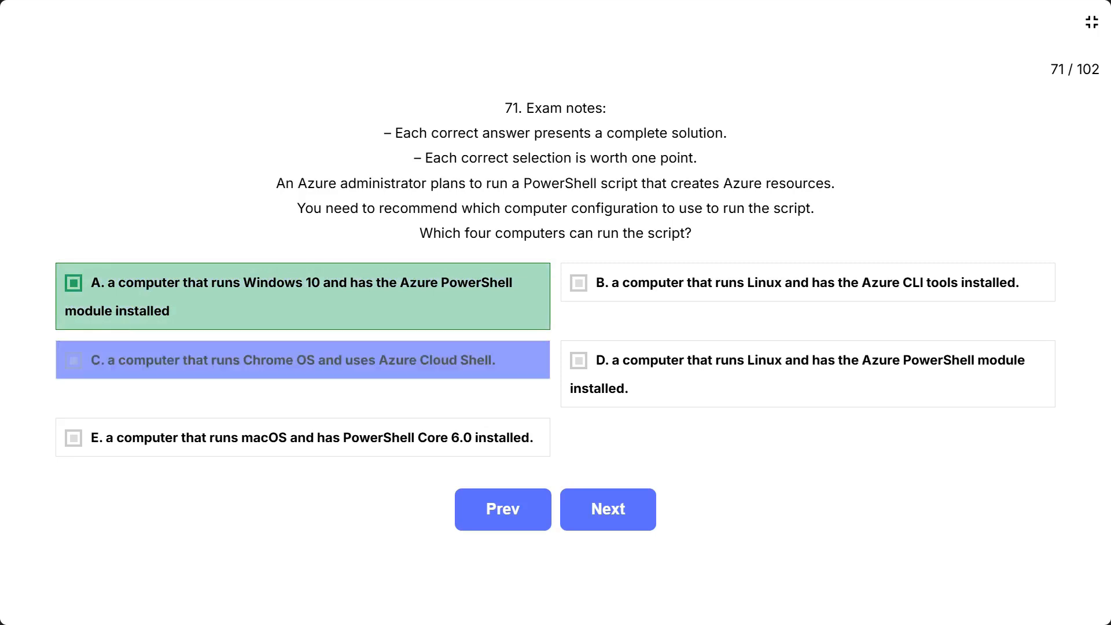
{"action": "left_click", "coordinate": [302, 360]}
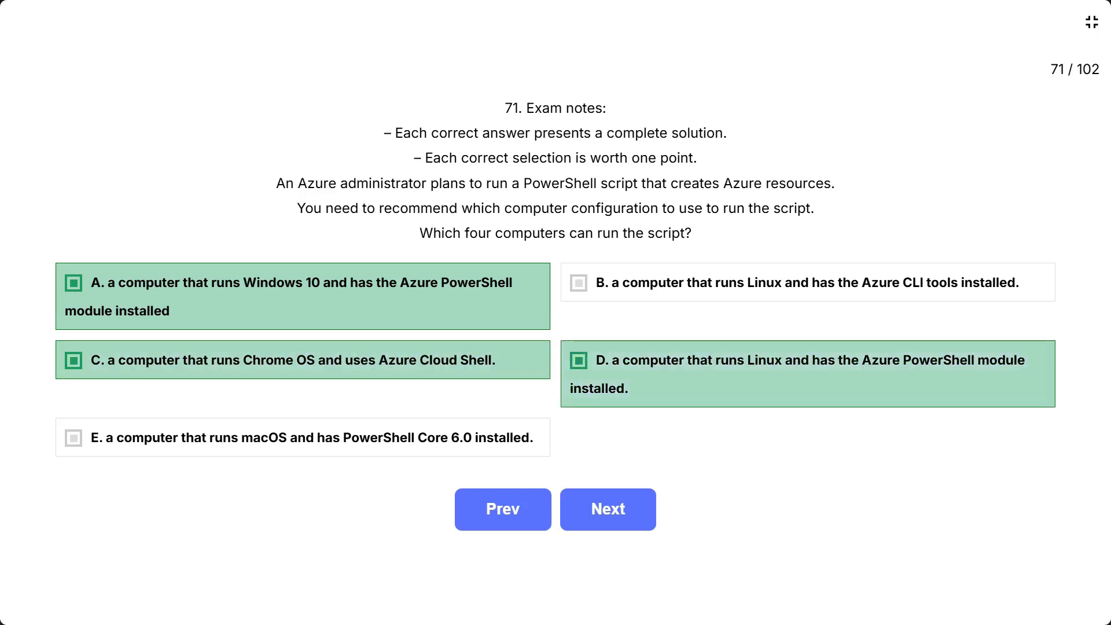
{"action": "left_click", "coordinate": [301, 437]}
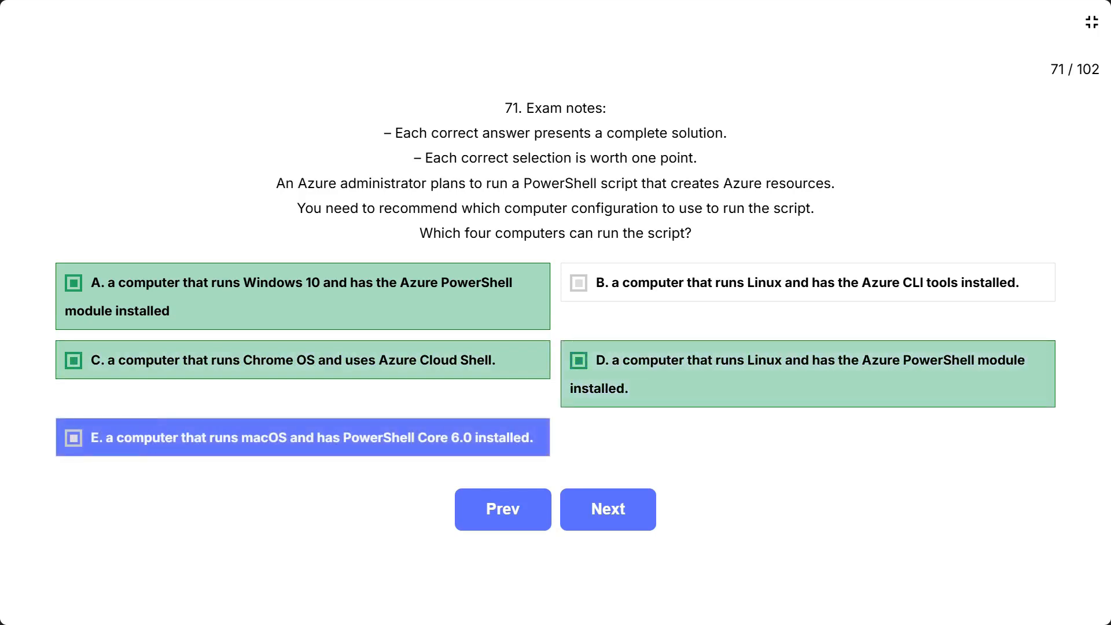
{"action": "left_click", "coordinate": [302, 437]}
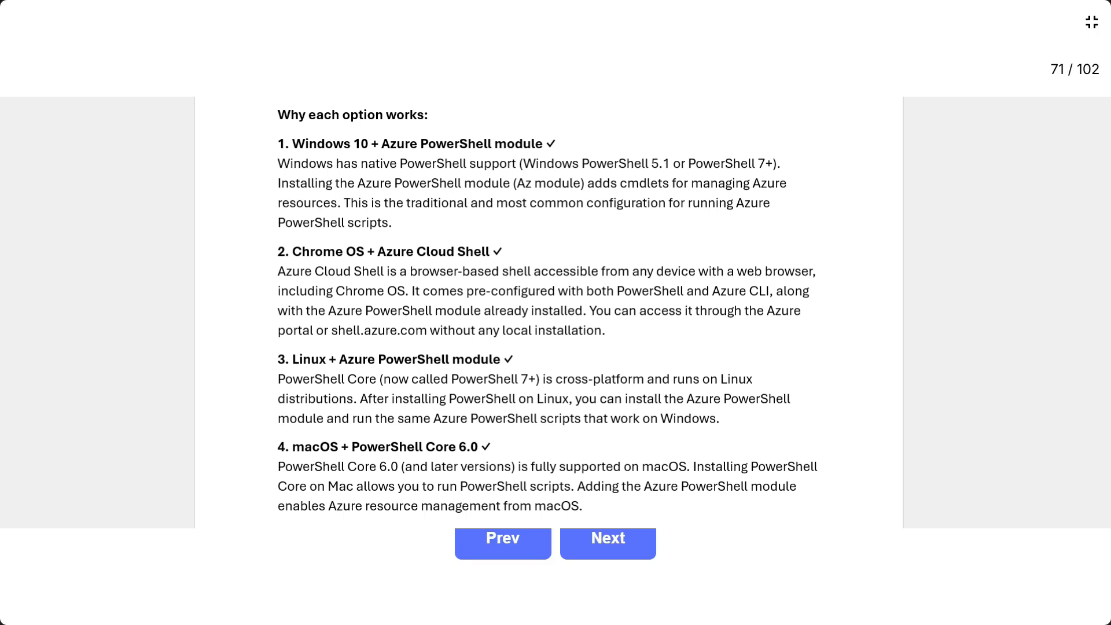
- Advance to question 72 on 99.99 percent availability with VMs and availability zones
{"action": "left_click", "coordinate": [607, 543]}
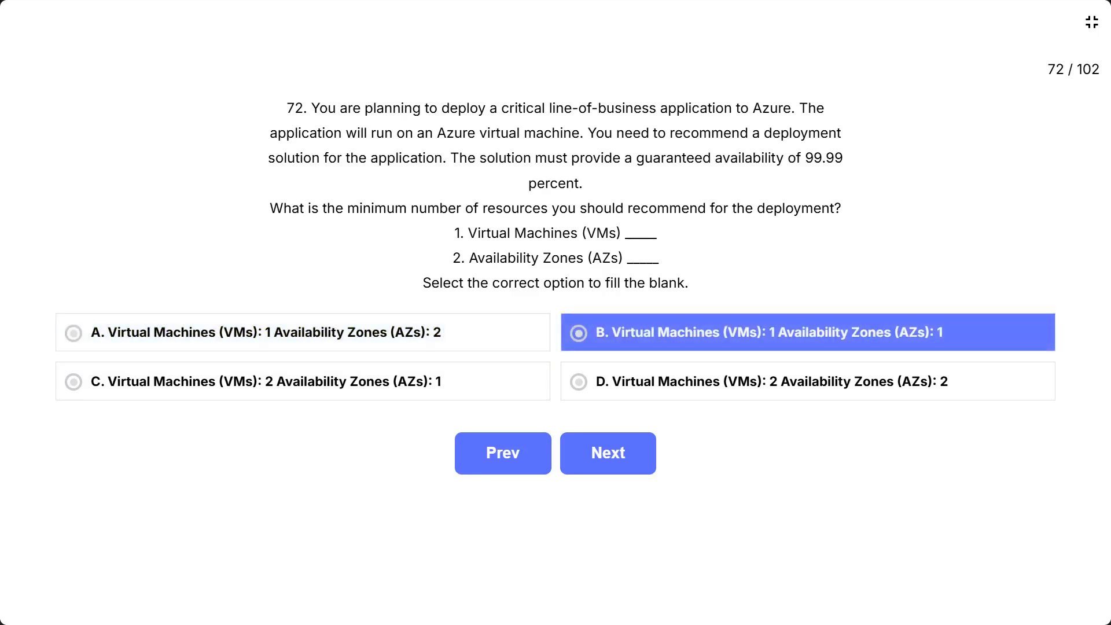
- Submit question 72 and reveal its explanation of two VMs across two availability zones
{"action": "left_click", "coordinate": [266, 380]}
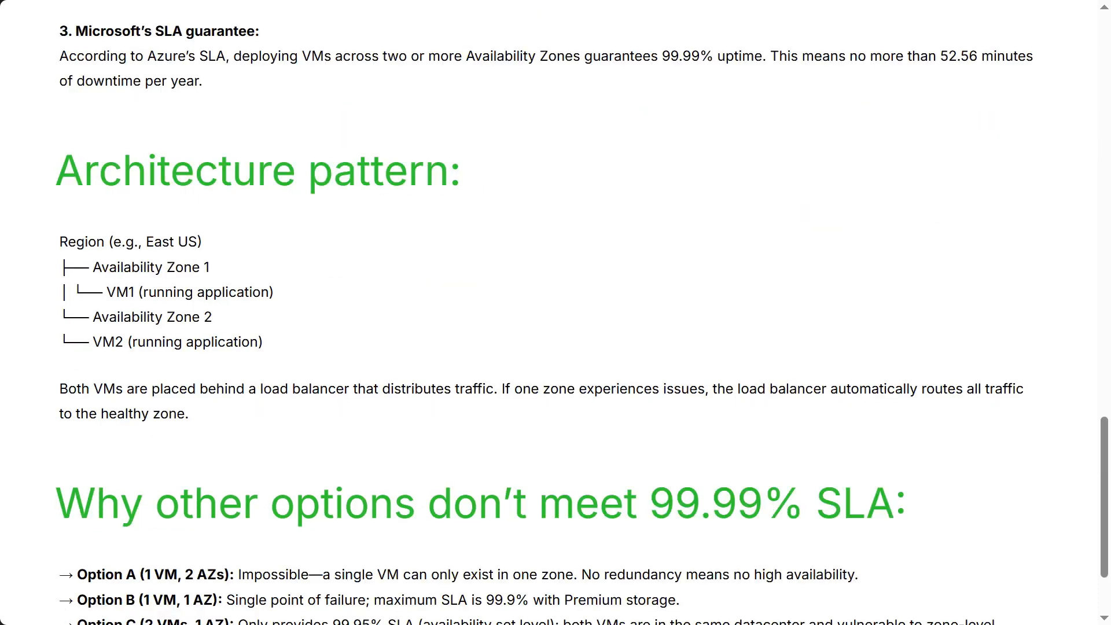
{"action": "scroll", "scroll_direction": "down", "scroll_amount": 3}
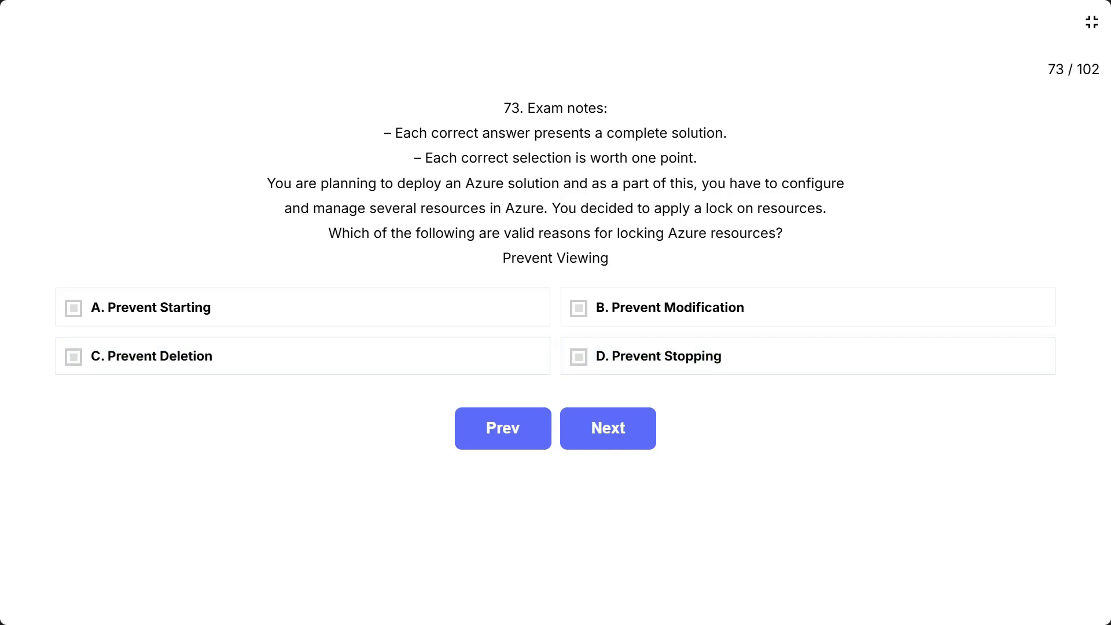
- Reveal question 73's explanation that all four lock reasons are valid, down to the ReadOnly lock section
{"action": "left_click", "coordinate": [608, 429]}
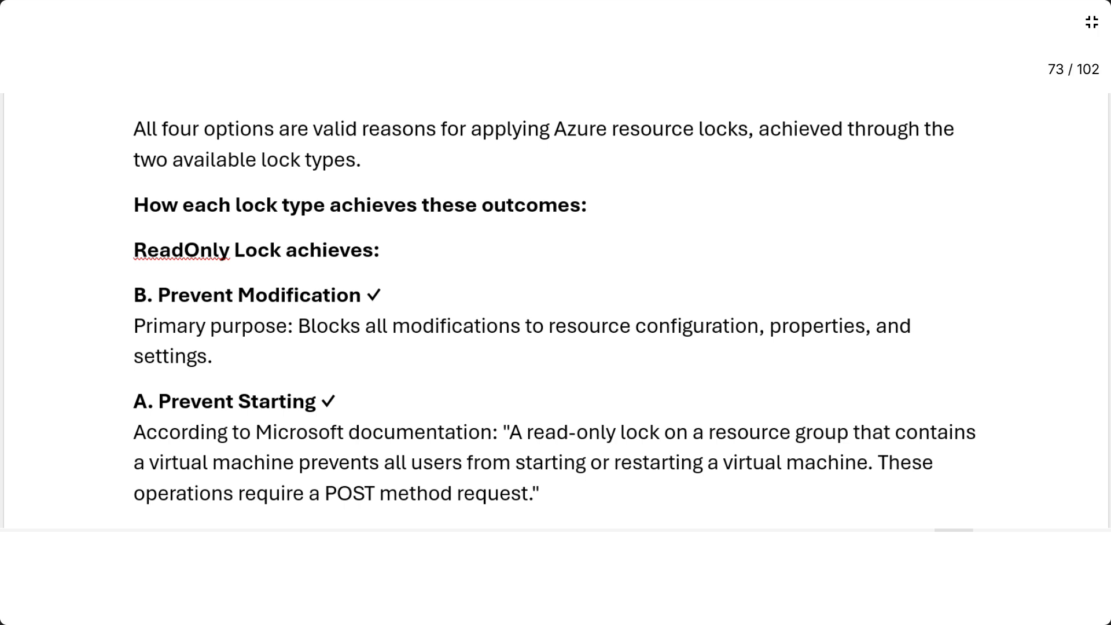
{"action": "scroll", "scroll_direction": "down", "scroll_amount": 3}
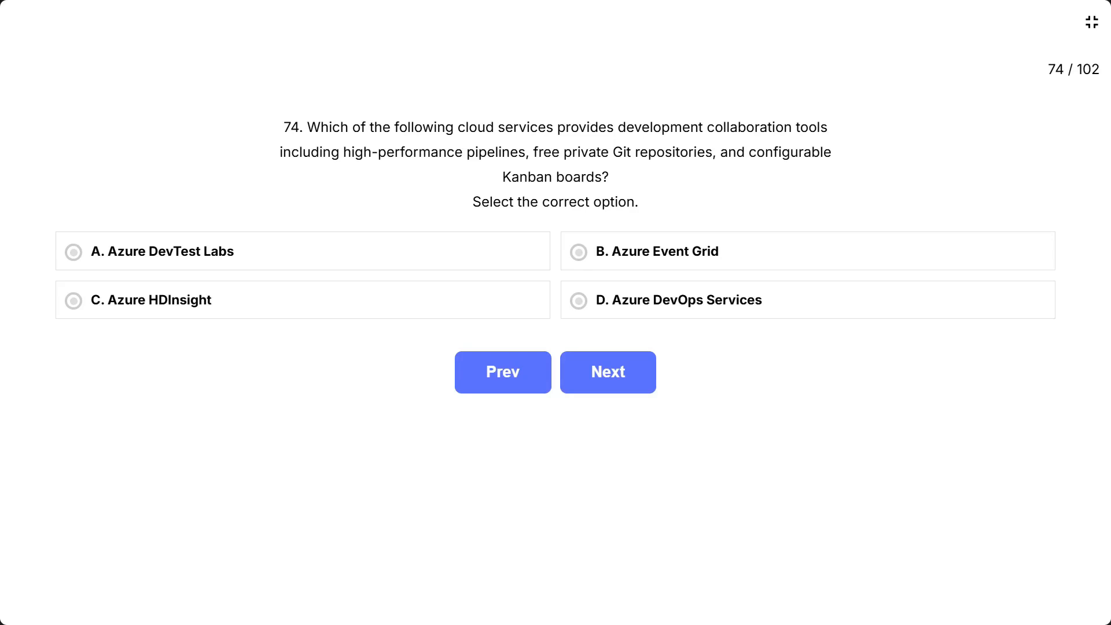
- Answer question 74 with Azure DevOps Services, review its explanation, and advance to question 75
{"action": "left_click", "coordinate": [578, 300]}
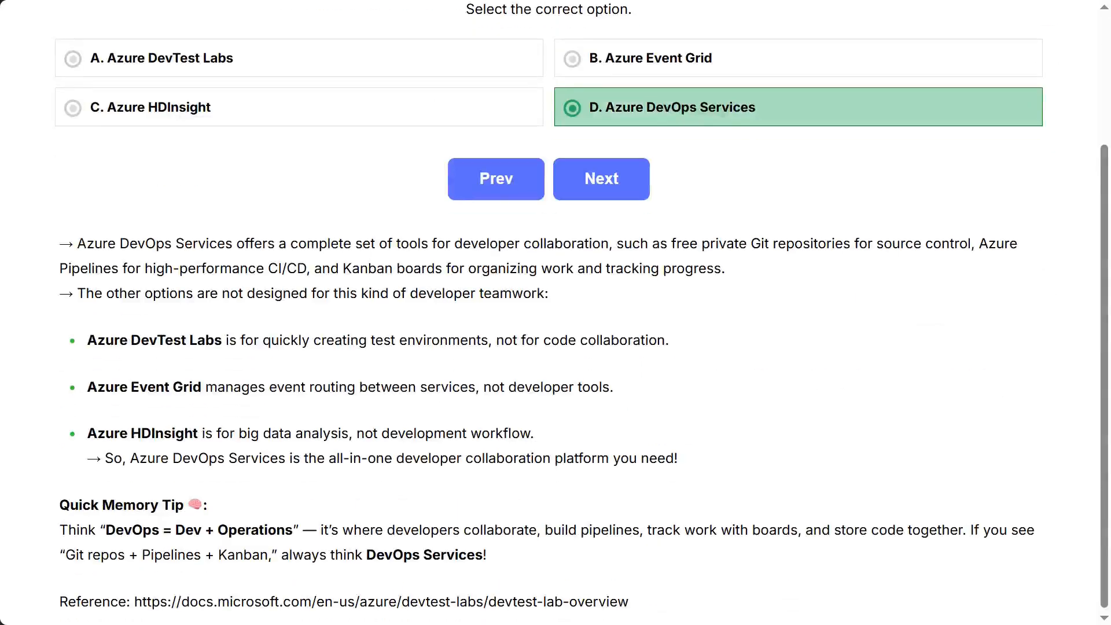
{"action": "scroll", "scroll_direction": "up", "scroll_amount": 3}
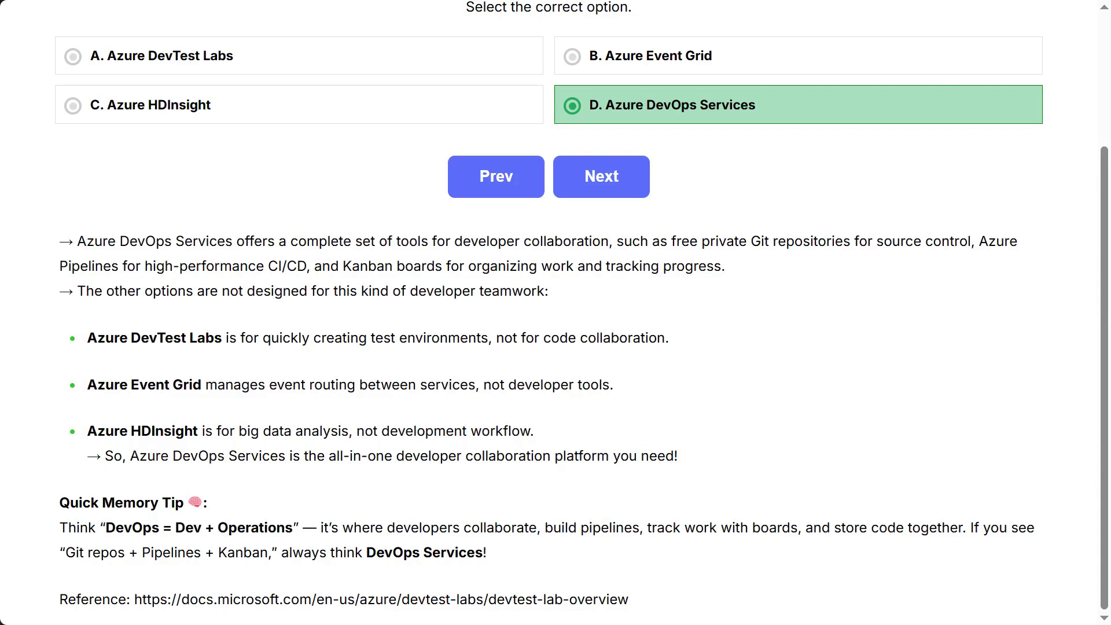
{"action": "left_click", "coordinate": [601, 176]}
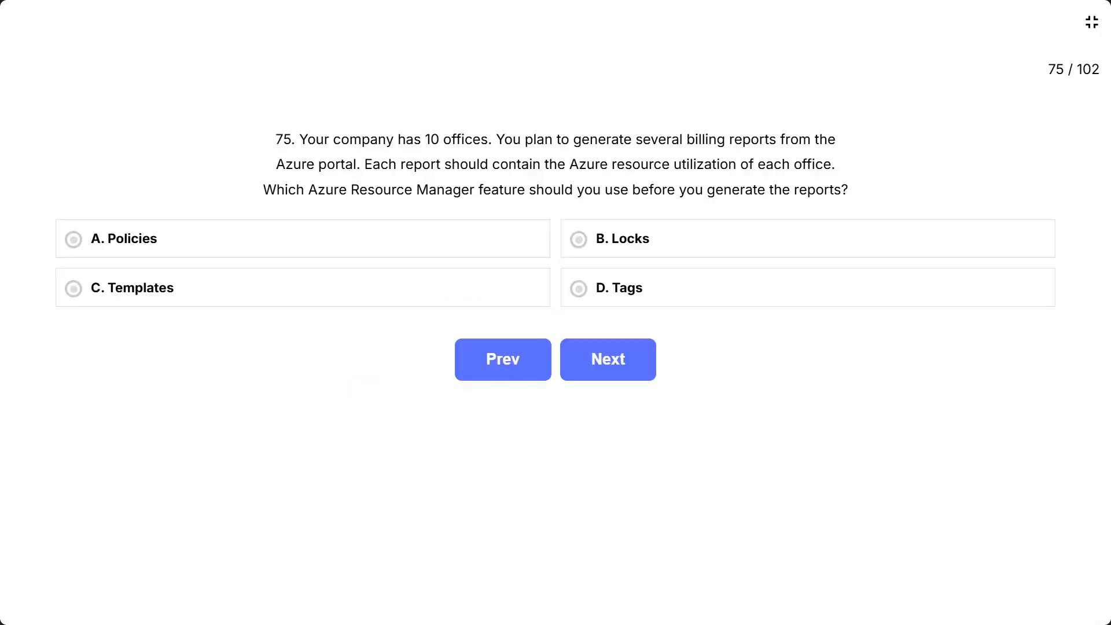